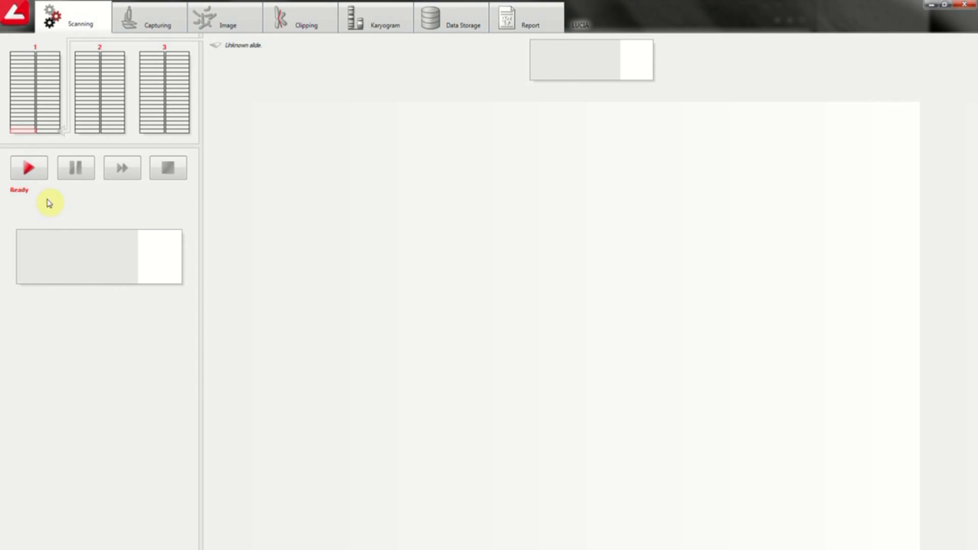
- Start the slide scan from the Scanning tab until a metaphase object is found
click(29, 167)
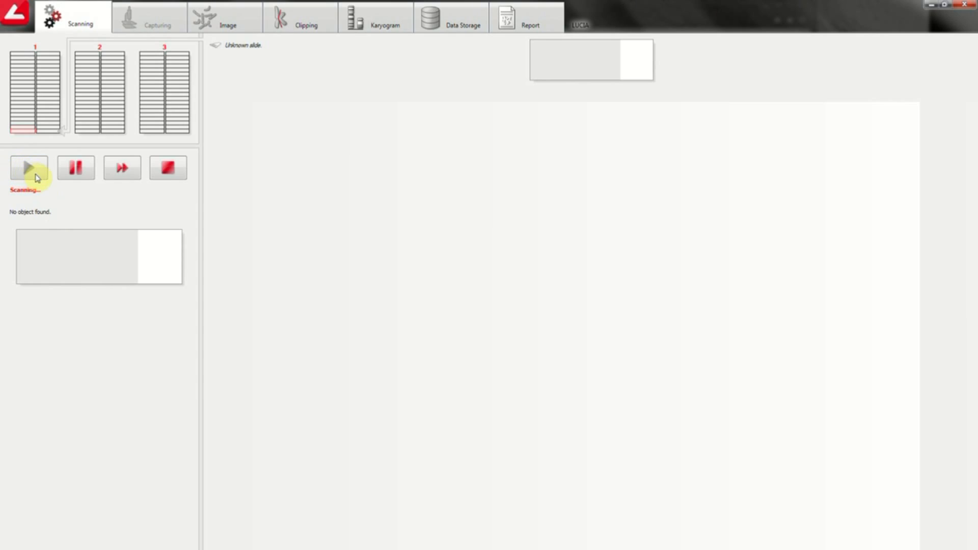
click(28, 167)
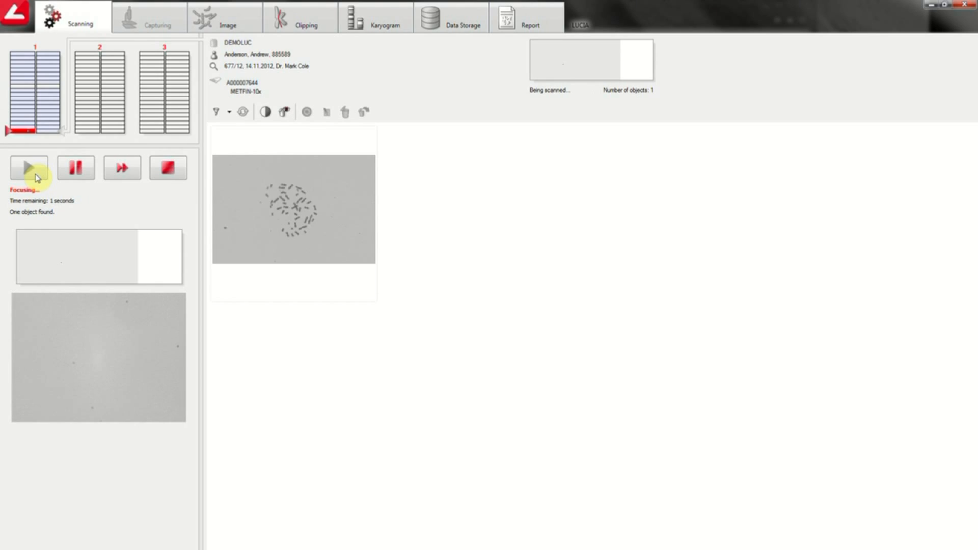
- Load the found metaphase image, enlarge it, and apply Segmentation to outline the chromosomes
click(452, 17)
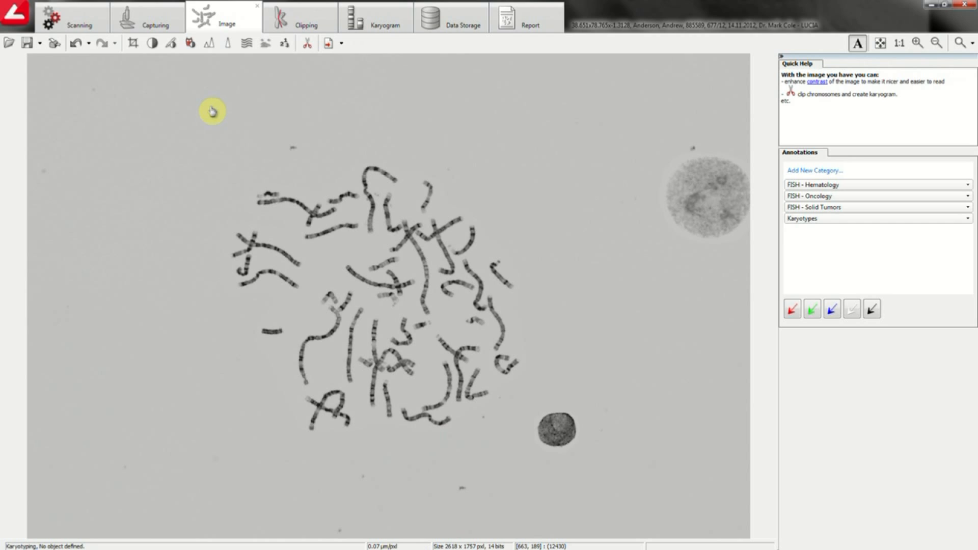
click(133, 43)
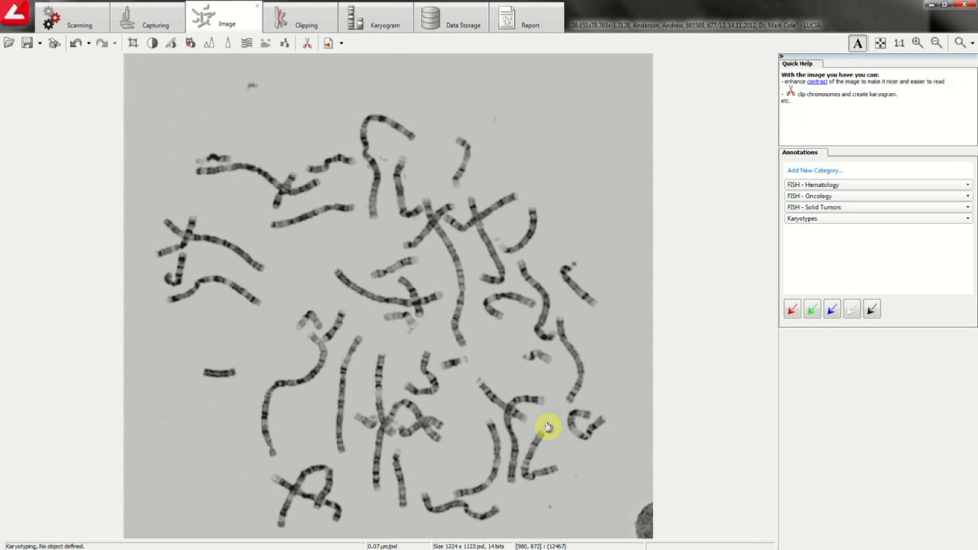
click(304, 42)
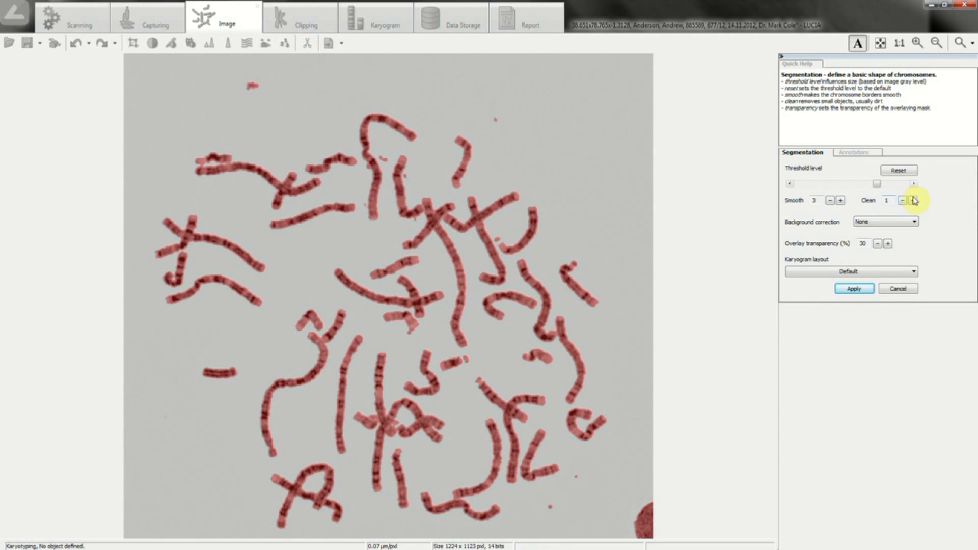
click(912, 201)
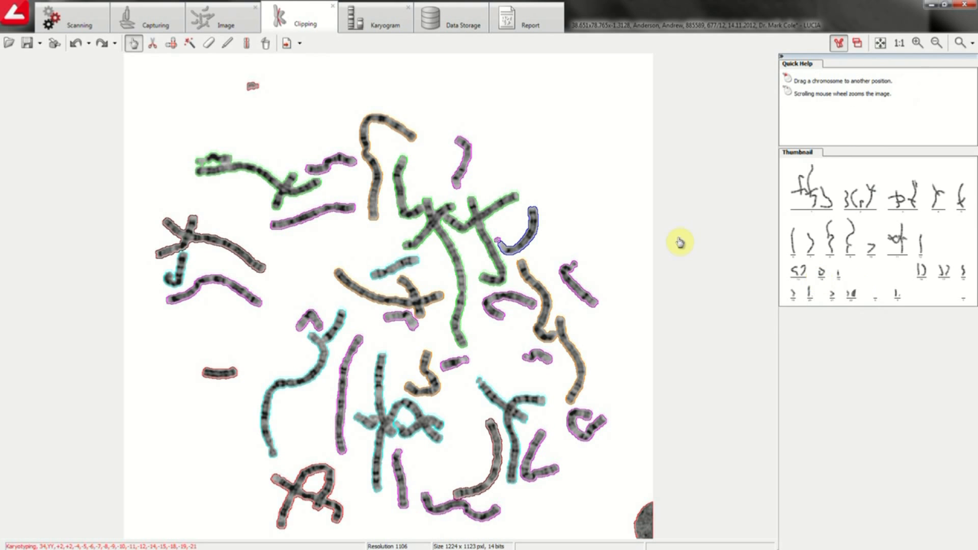
- Cut the short curled end off the upper-left chromosome with the scissors line-clip tool
click(152, 43)
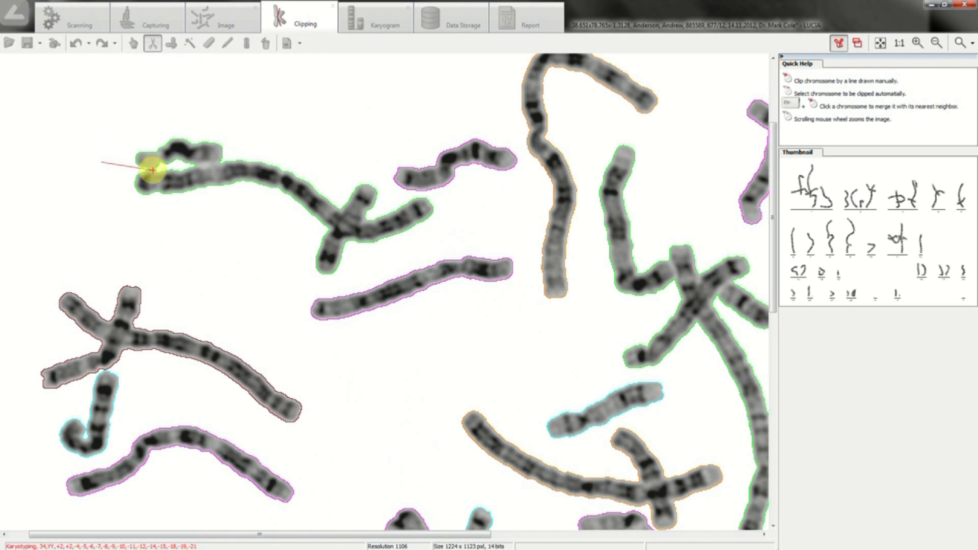
click(150, 170)
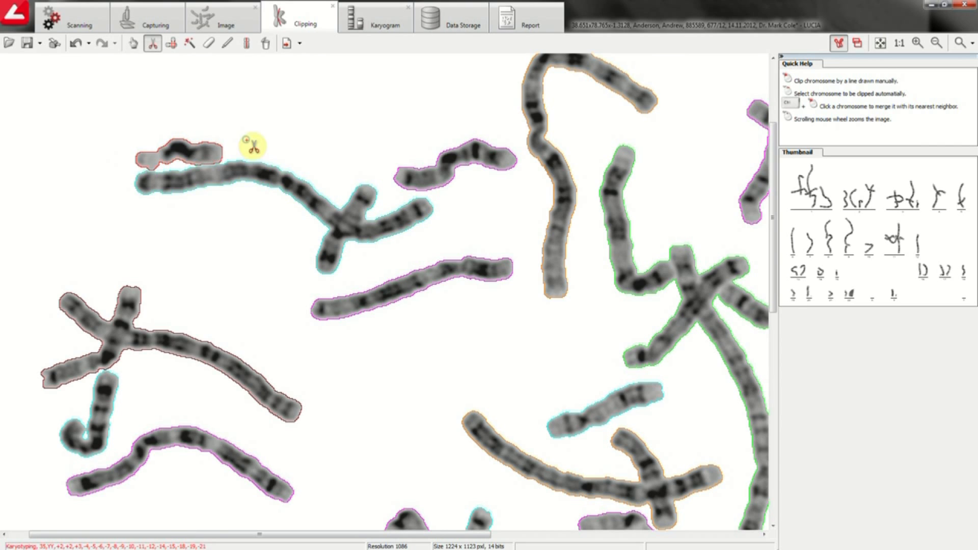